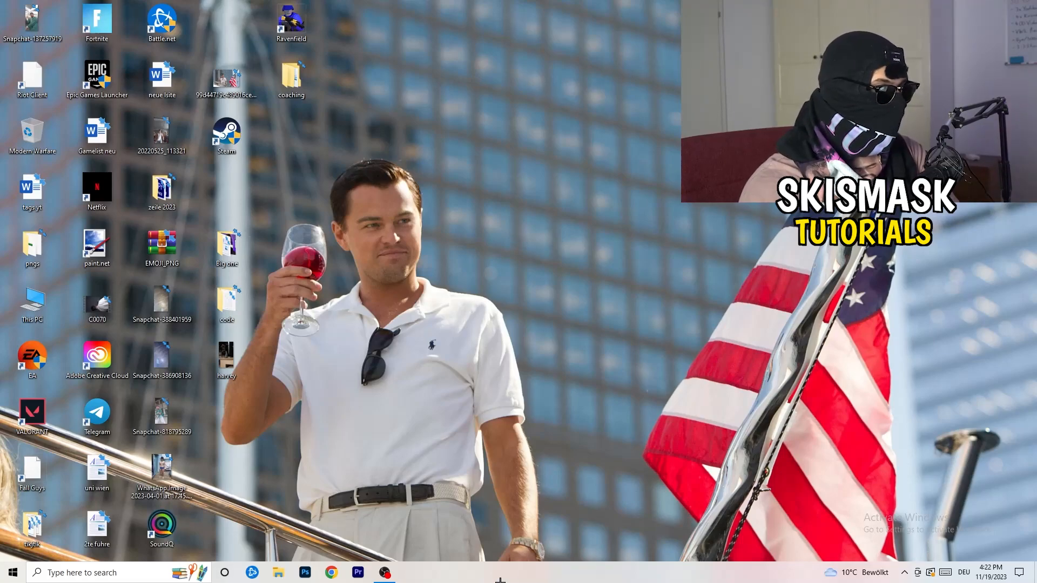
Launch Task Manager from the taskbar menu and maximize it to show the full process list
{"action": "right_click", "coordinate": [529, 572]}
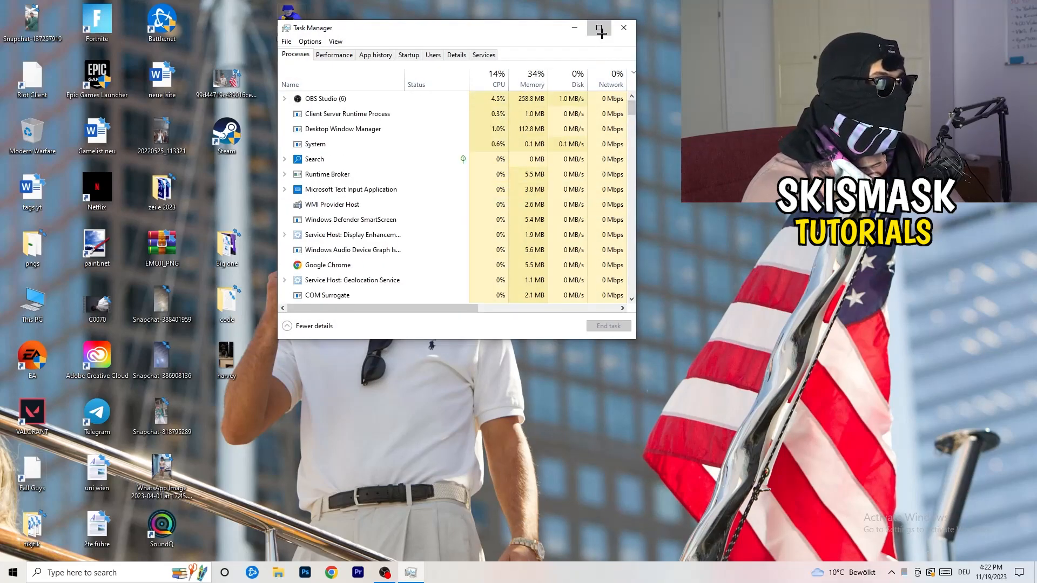
{"action": "left_click", "coordinate": [599, 28]}
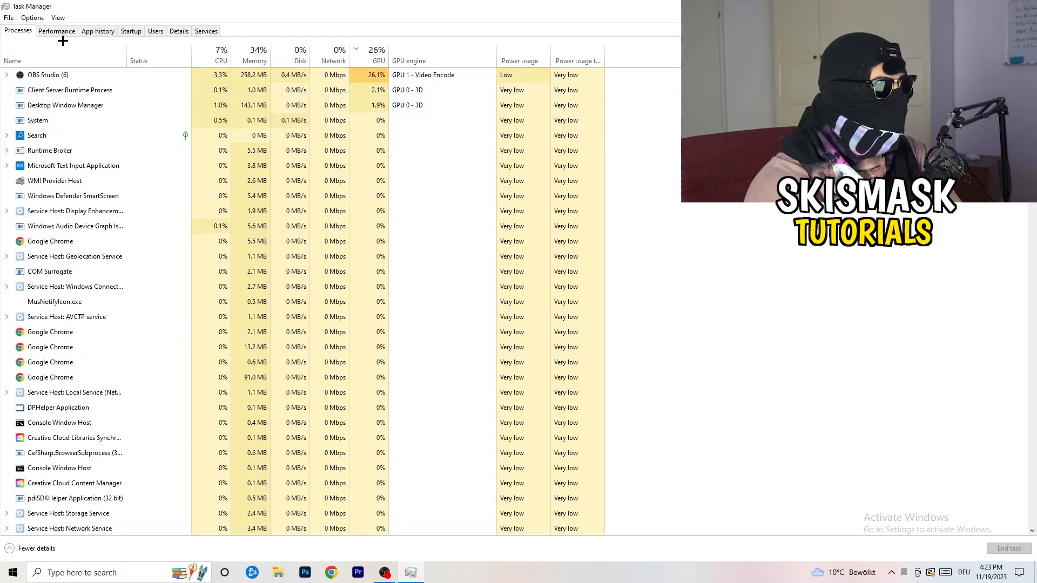
Show the Ethernet adapter's throughput graph and IPv4/IPv6 details on the Performance tab
{"action": "left_click", "coordinate": [56, 30]}
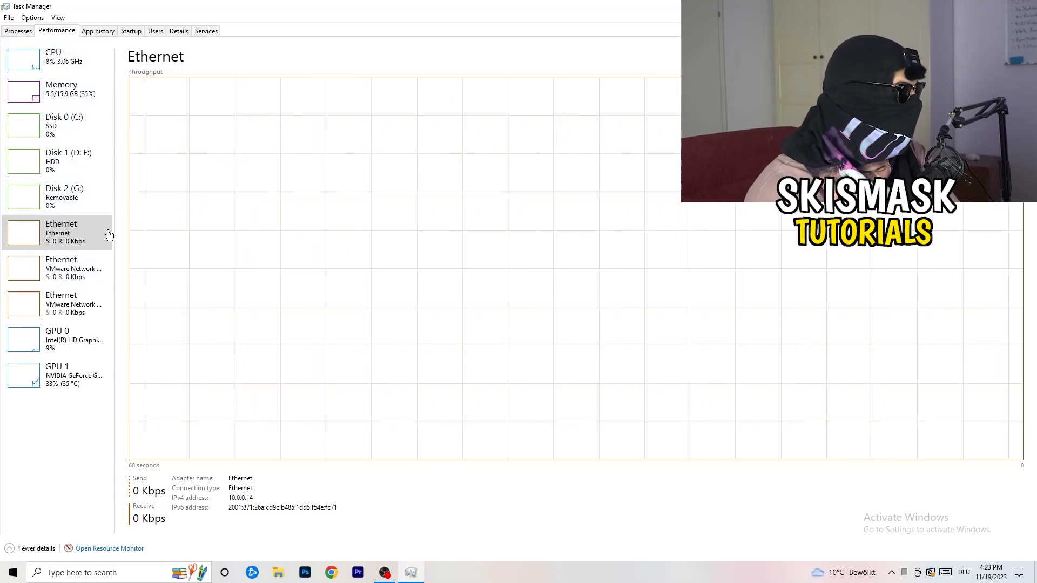
{"action": "left_click", "coordinate": [59, 88]}
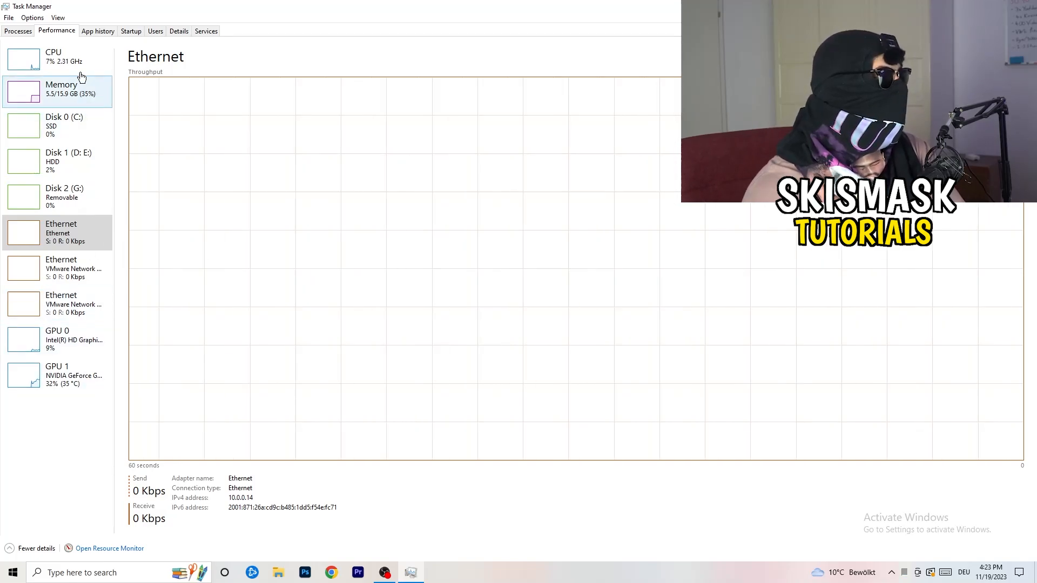
{"action": "mouse_move", "coordinate": [381, 140]}
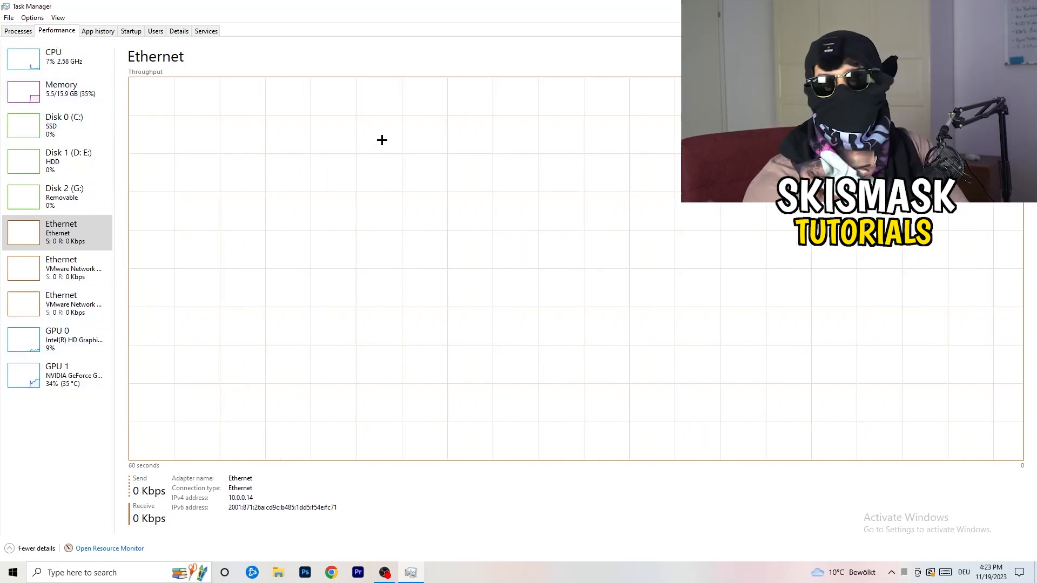
{"action": "mouse_move", "coordinate": [361, 145]}
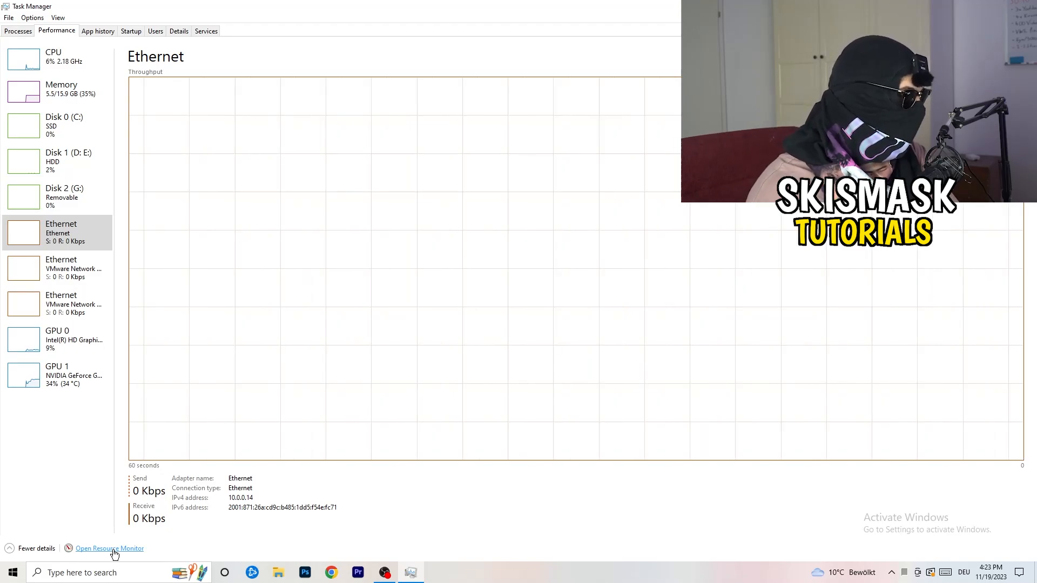
Review Resource Monitor's overview and network-active processes, checking conhost.exe's context options
{"action": "left_click", "coordinate": [109, 549]}
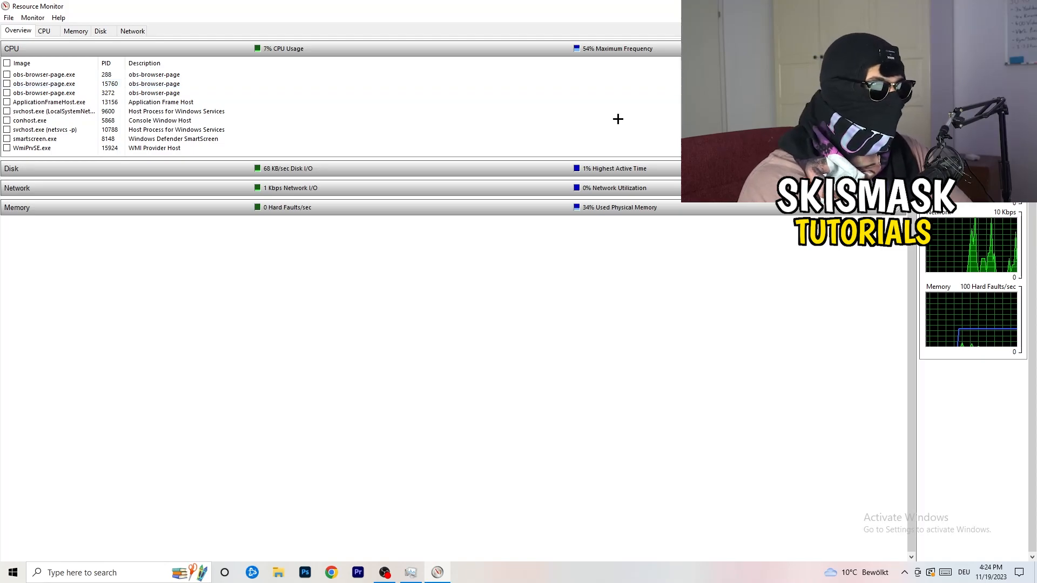
{"action": "right_click", "coordinate": [30, 120]}
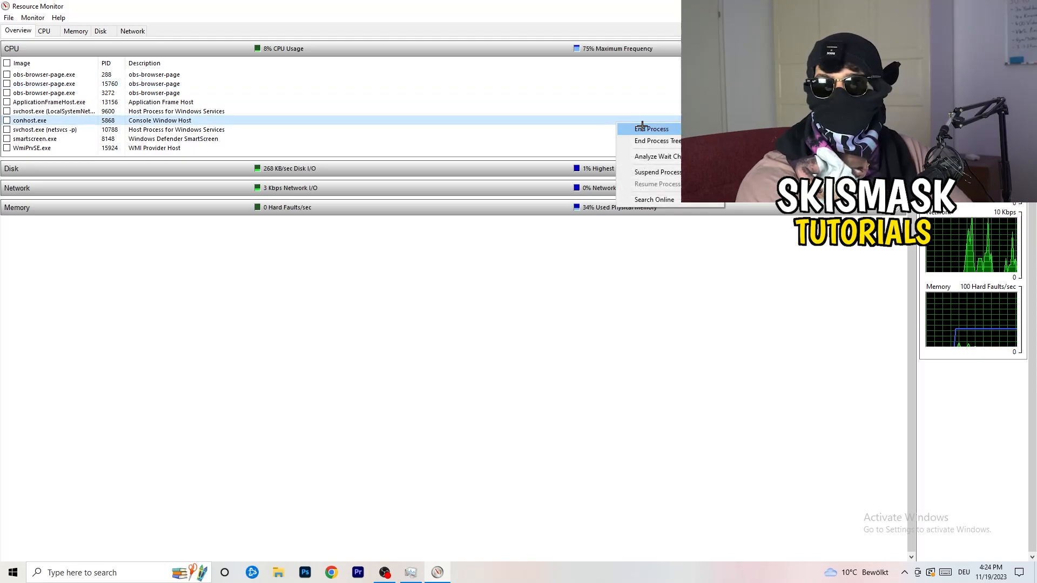
{"action": "mouse_move", "coordinate": [585, 395]}
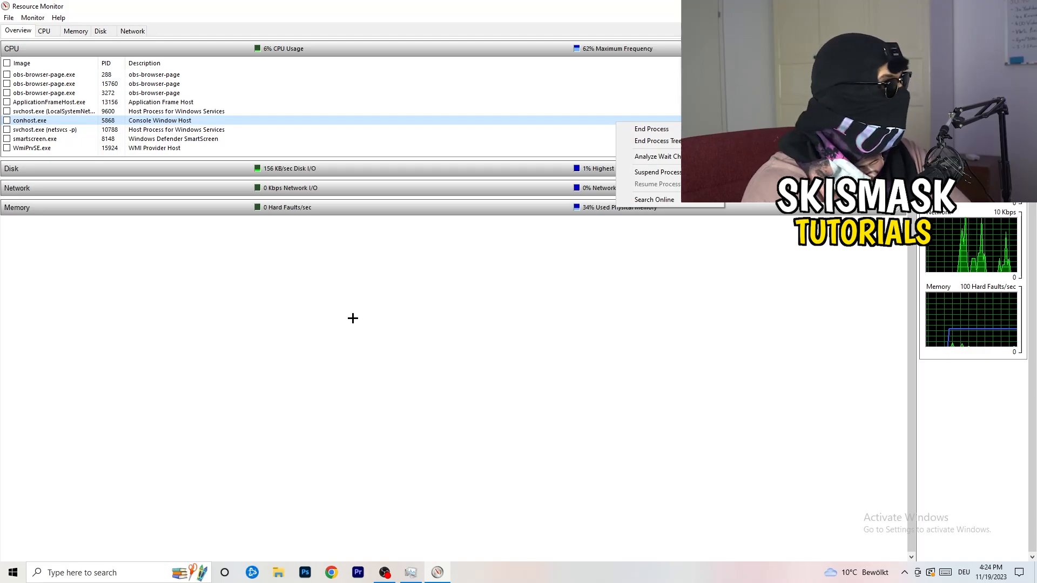
{"action": "mouse_move", "coordinate": [192, 273]}
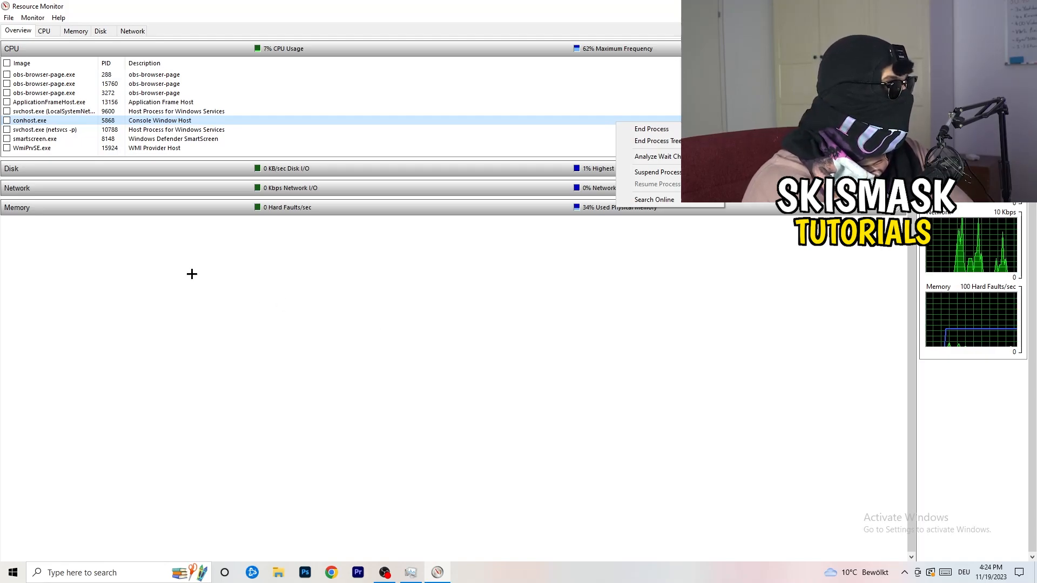
{"action": "left_click", "coordinate": [131, 31]}
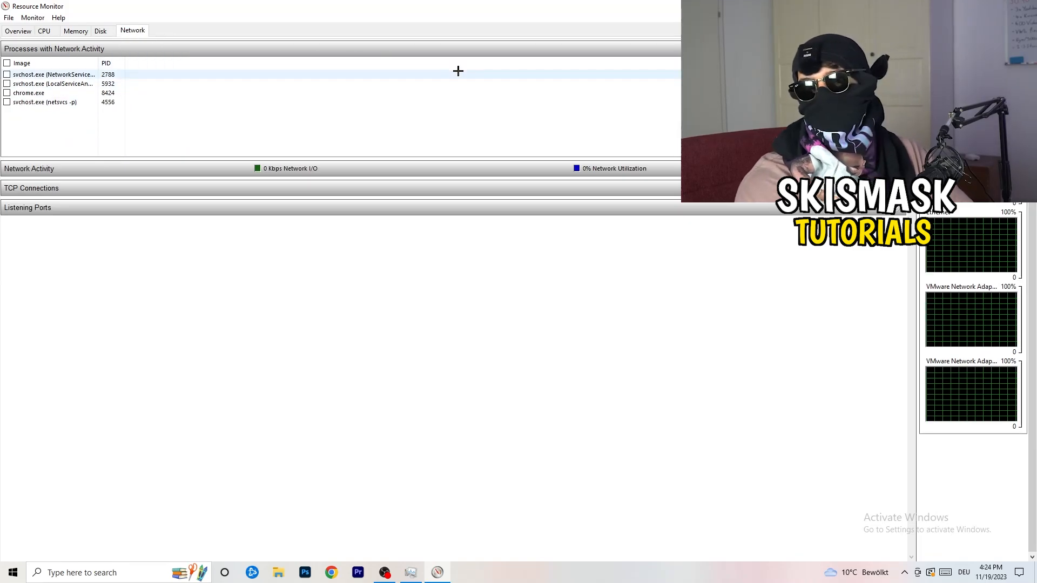
{"action": "left_click", "coordinate": [19, 30]}
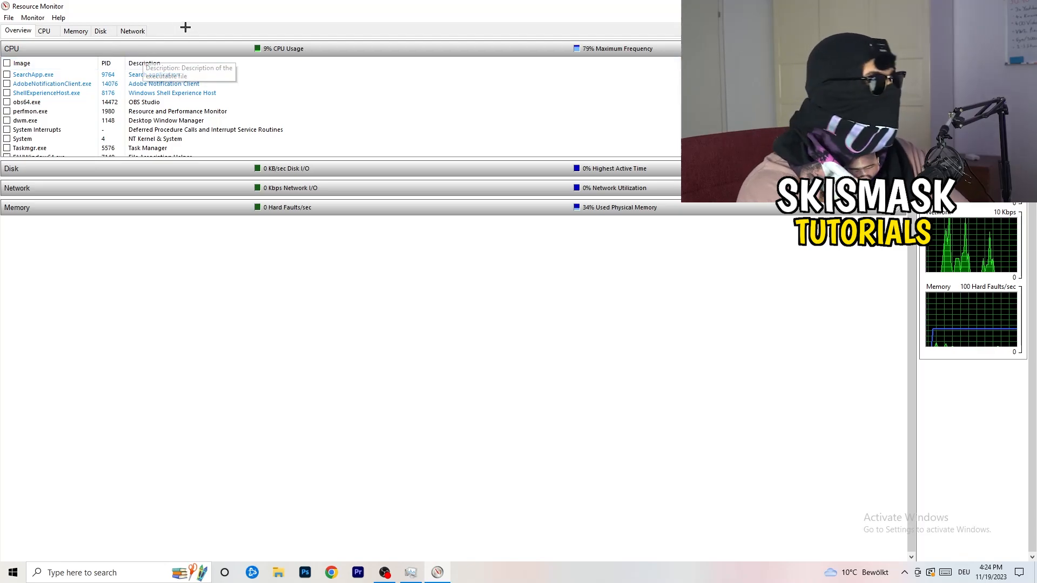
{"action": "left_click", "coordinate": [132, 30]}
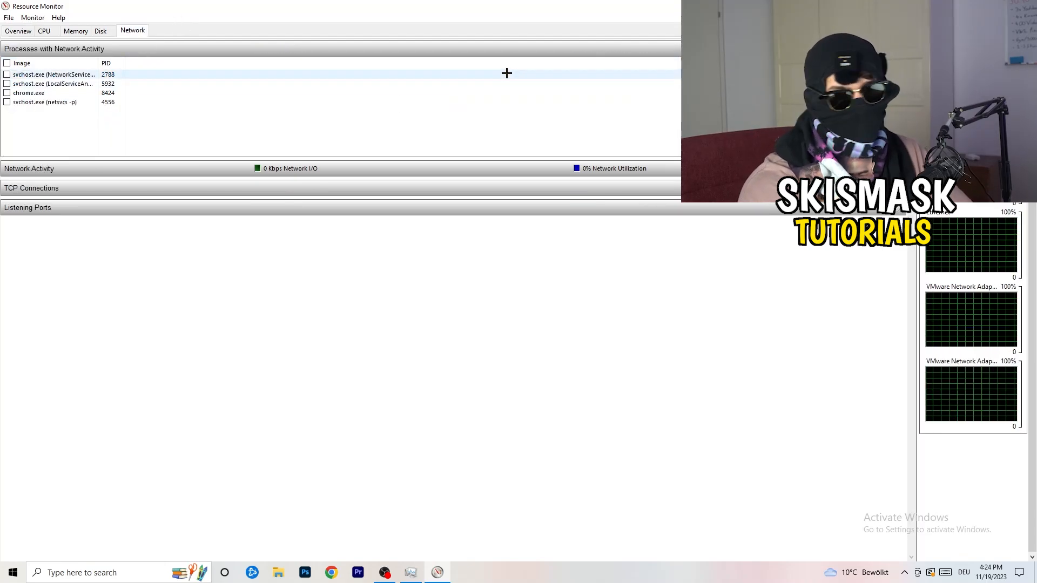
{"action": "mouse_move", "coordinate": [194, 63]}
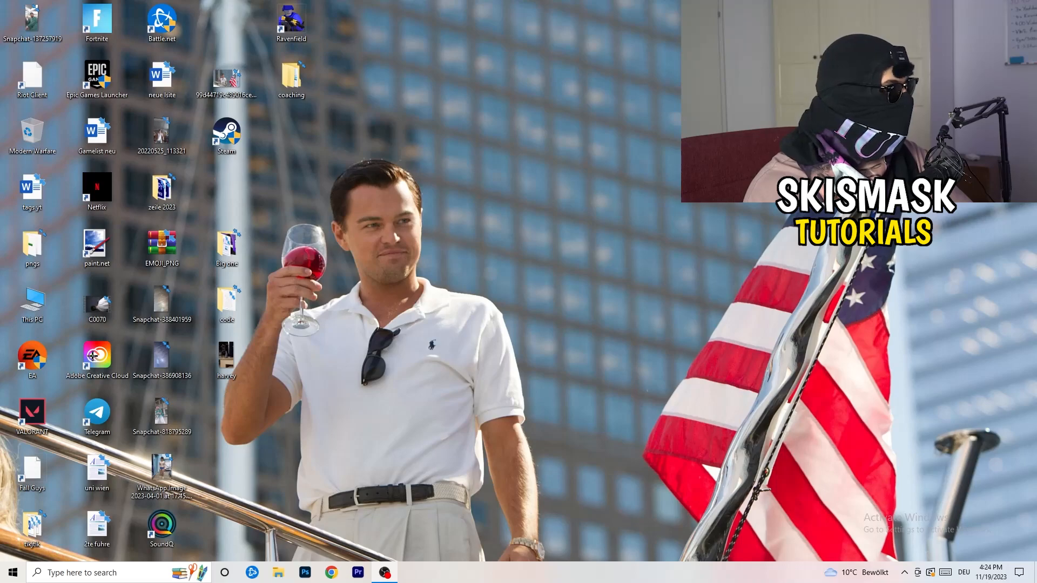
Reach the Network & Internet status page of Windows Settings via Start
{"action": "left_click", "coordinate": [10, 572]}
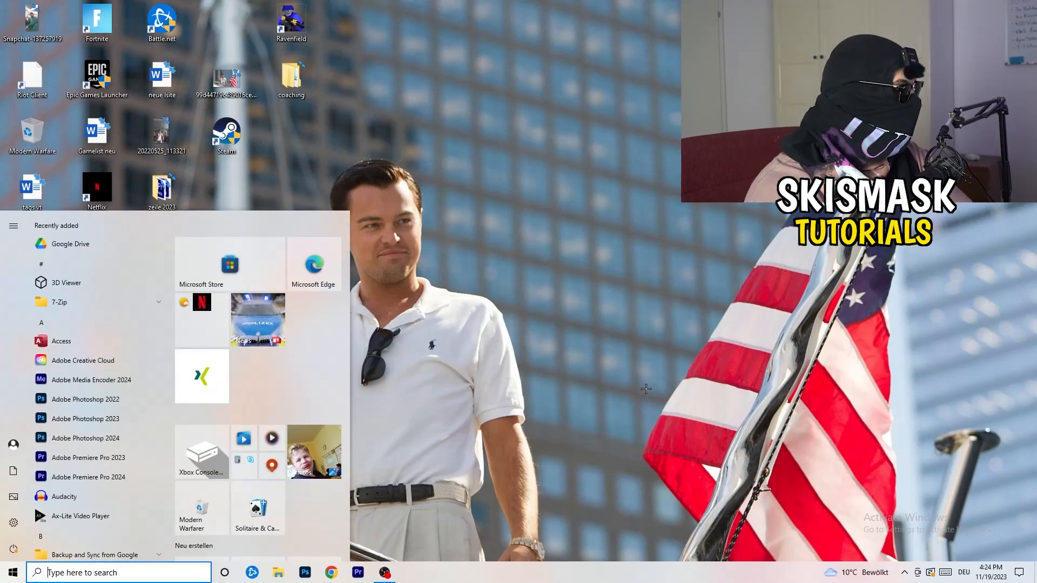
{"action": "left_click", "coordinate": [13, 523]}
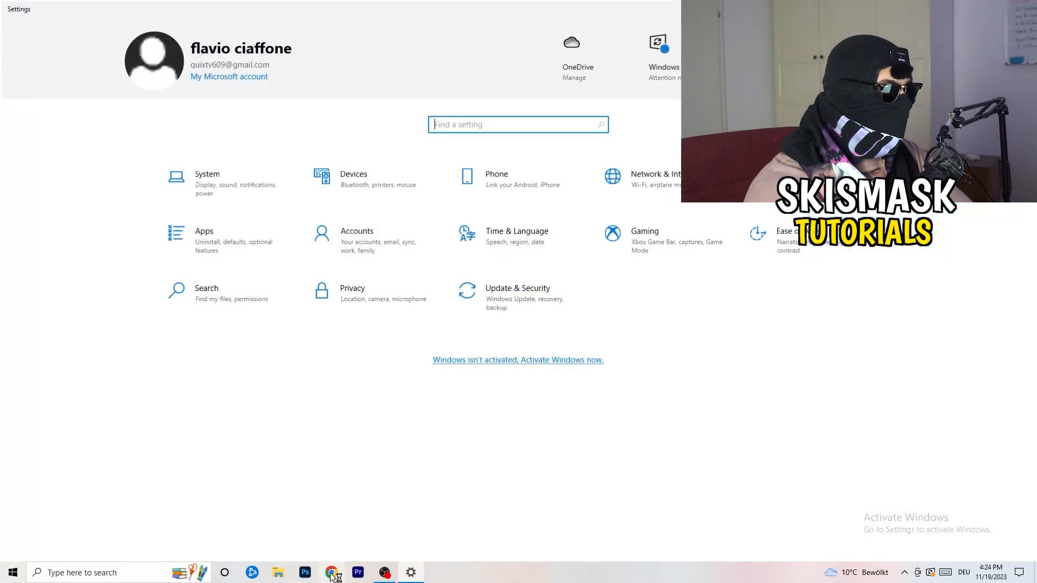
{"action": "mouse_move", "coordinate": [517, 298]}
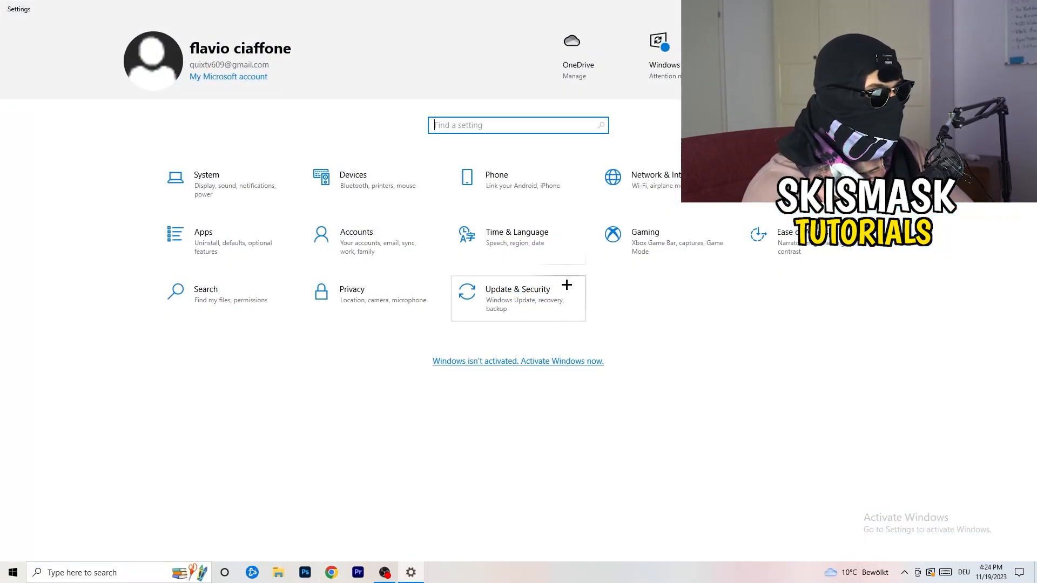
{"action": "mouse_move", "coordinate": [661, 182]}
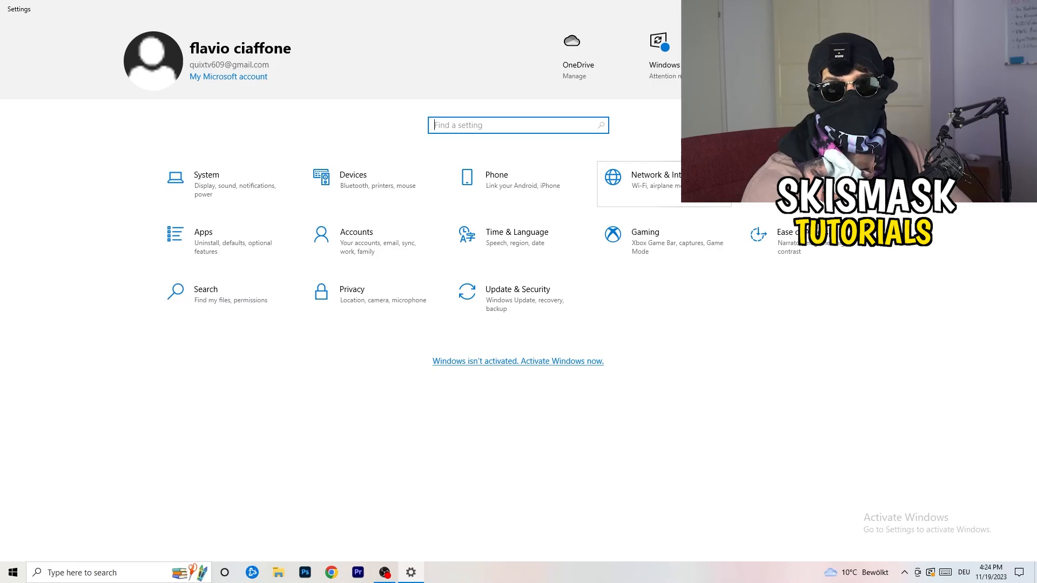
{"action": "left_click", "coordinate": [658, 179]}
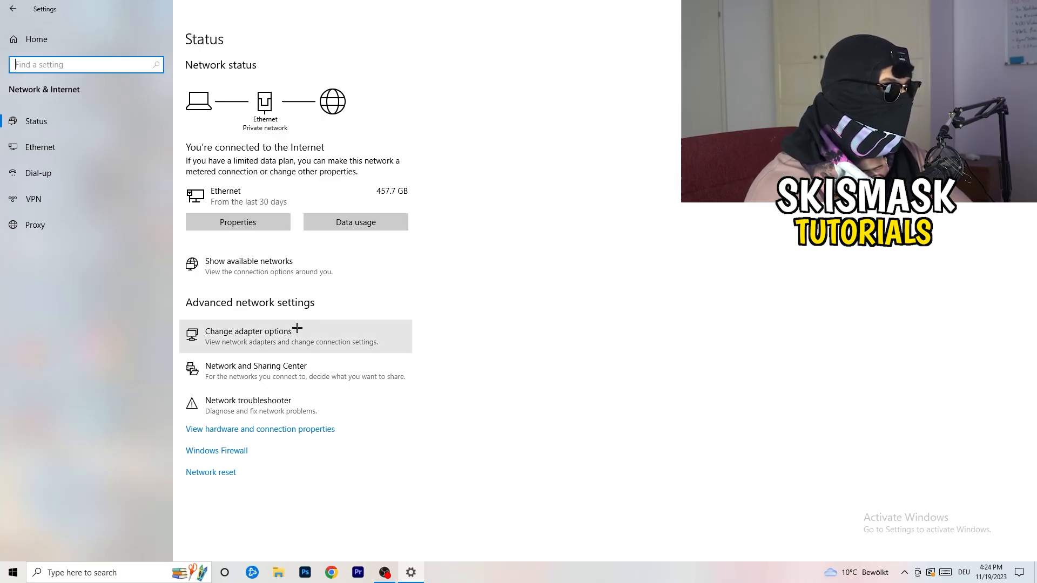
Run the network troubleshooter diagnosing all network adapters
{"action": "left_click", "coordinate": [248, 405]}
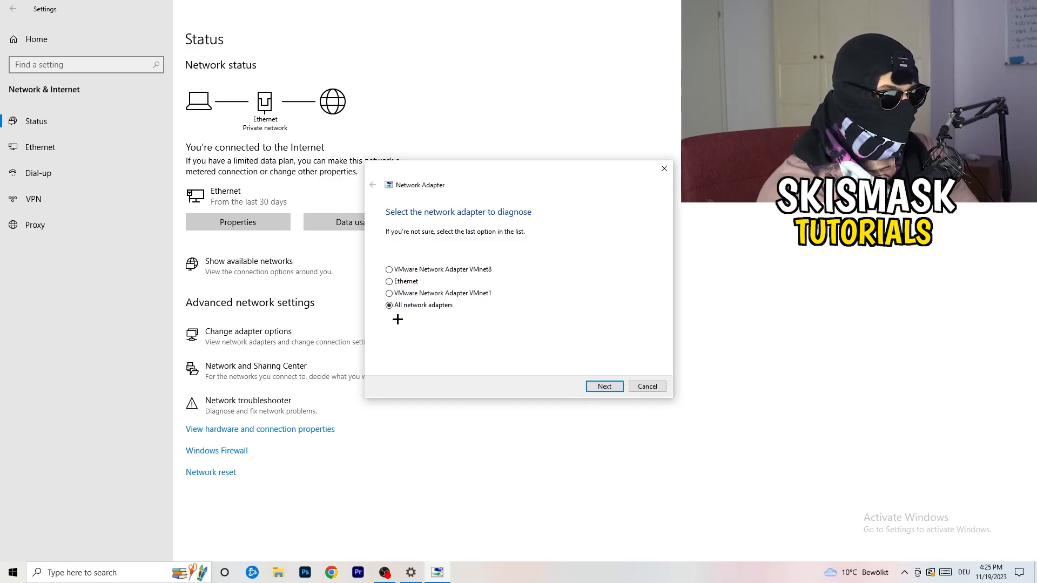
{"action": "left_click", "coordinate": [603, 386]}
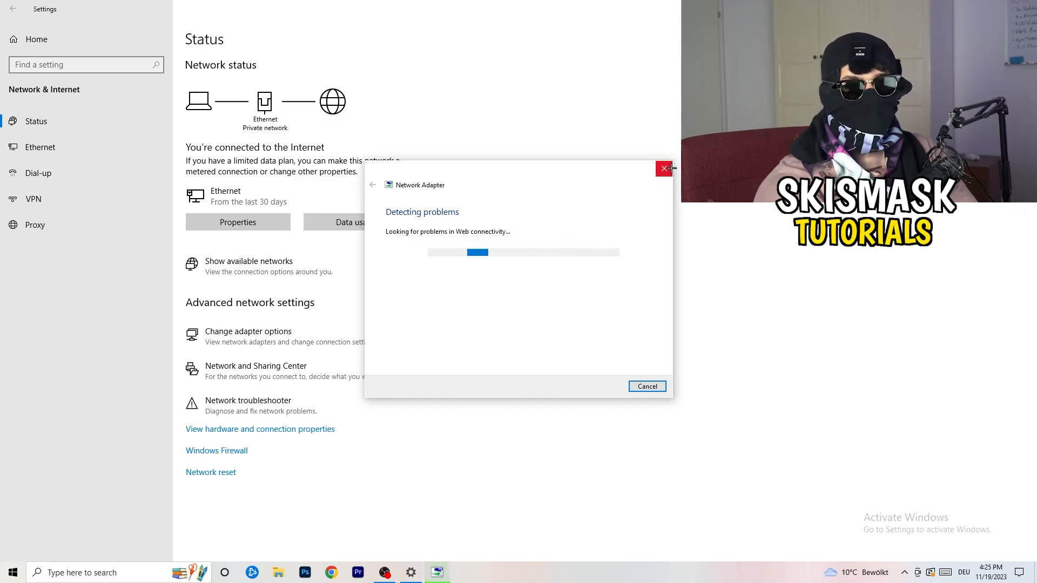
{"action": "mouse_move", "coordinate": [500, 221]}
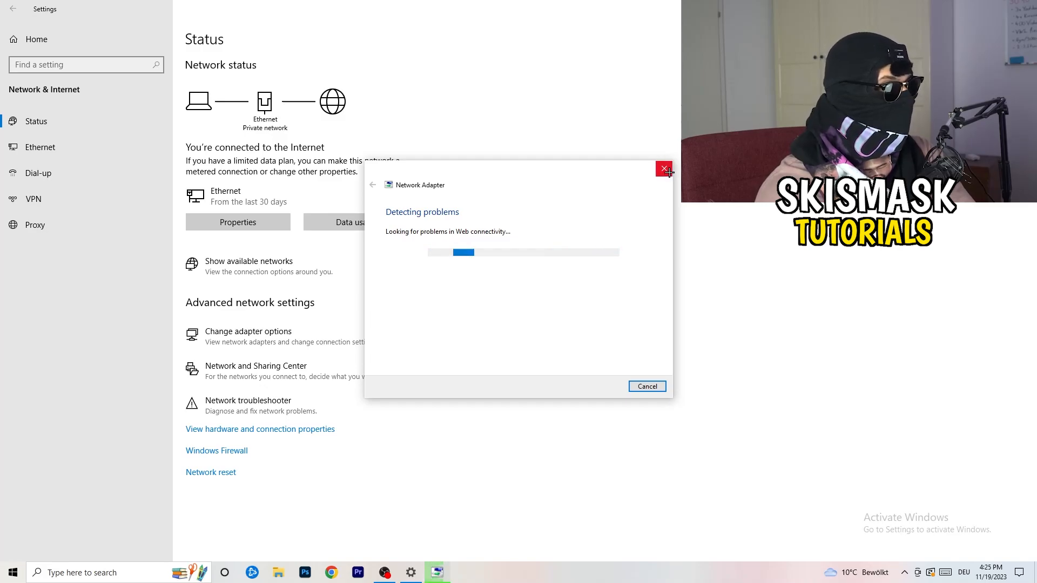
Cancel the troubleshooter, then disable and re-enable the Ethernet connection in Network Connections
{"action": "left_click", "coordinate": [663, 170]}
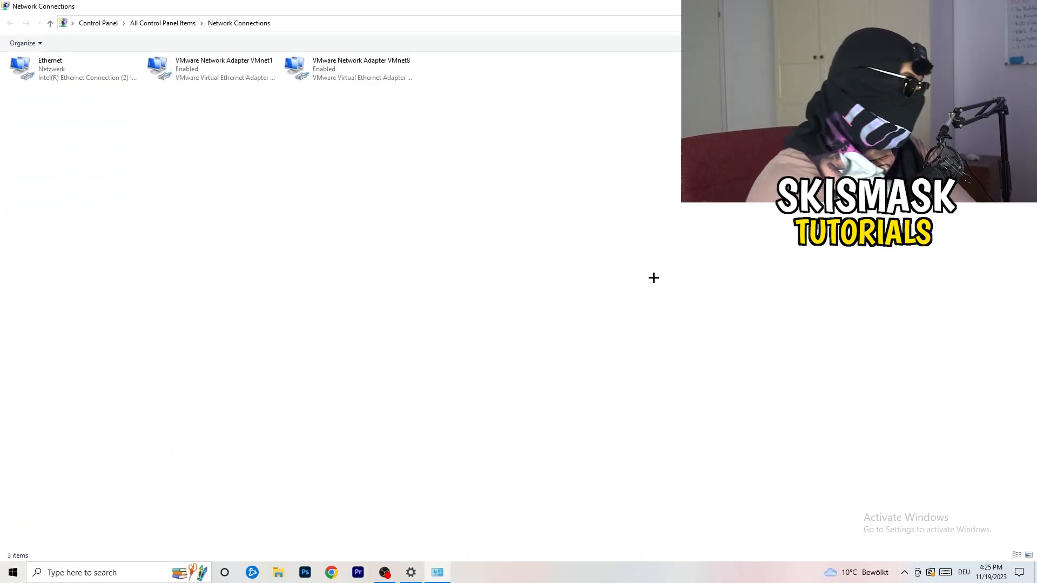
{"action": "mouse_move", "coordinate": [604, 229]}
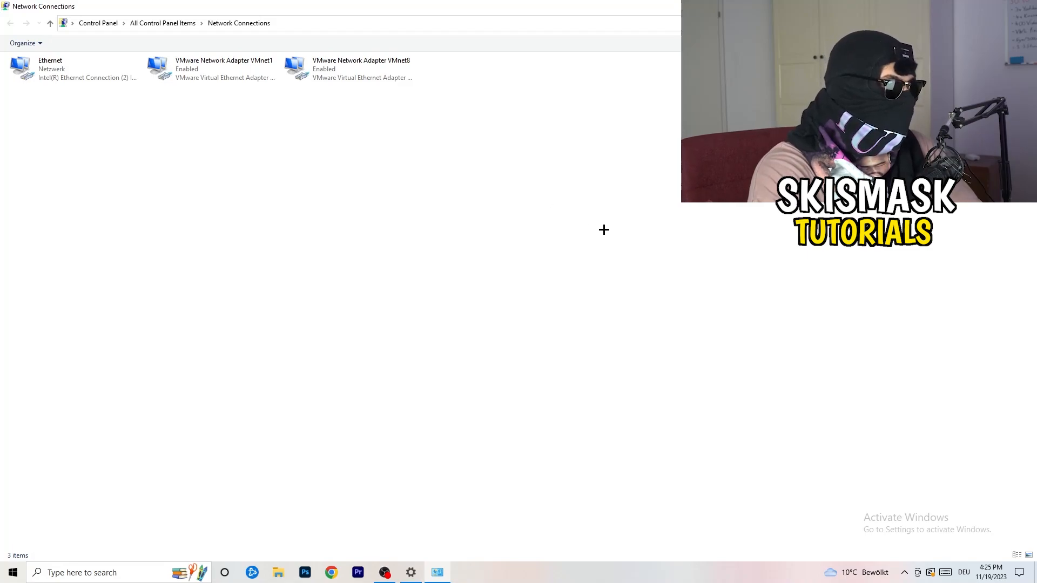
{"action": "mouse_move", "coordinate": [76, 69]}
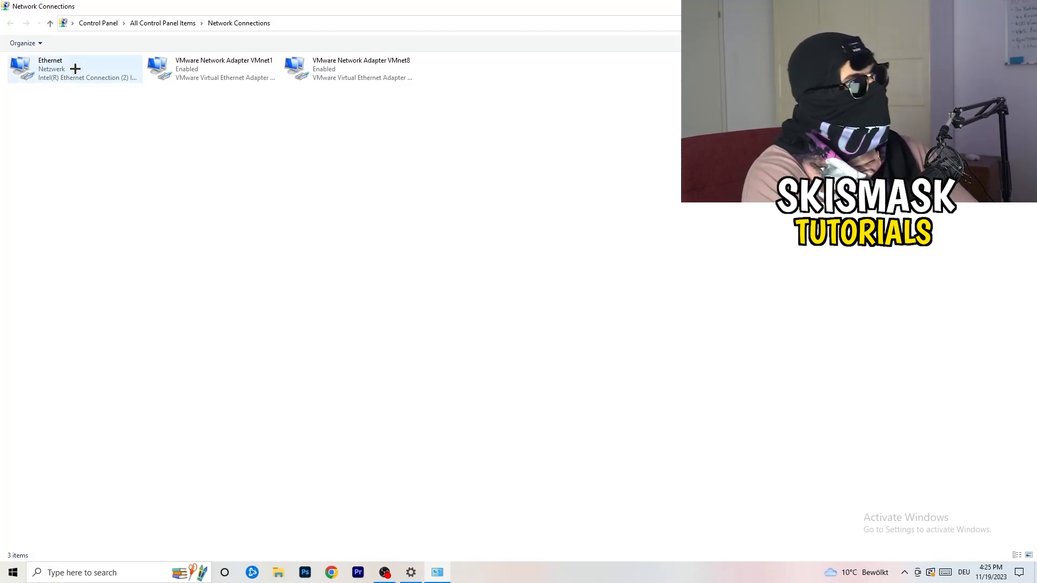
{"action": "left_click", "coordinate": [75, 69]}
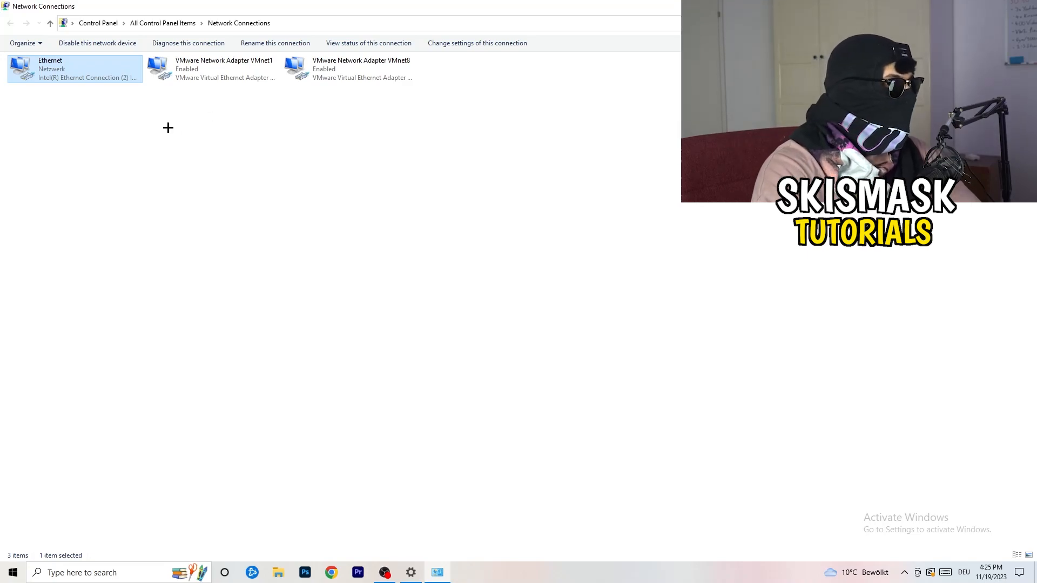
{"action": "mouse_move", "coordinate": [88, 69]}
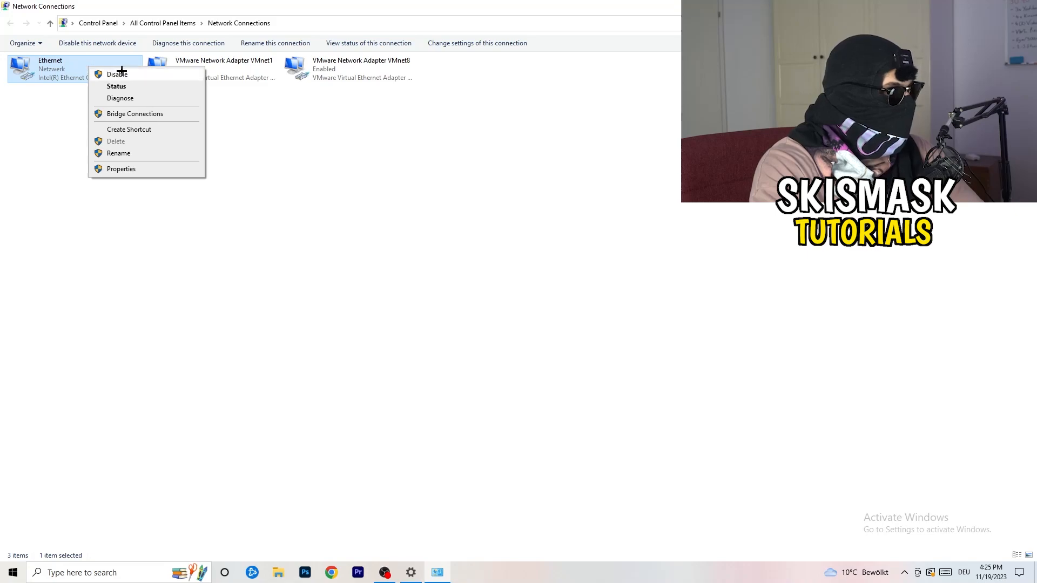
{"action": "left_click", "coordinate": [116, 73]}
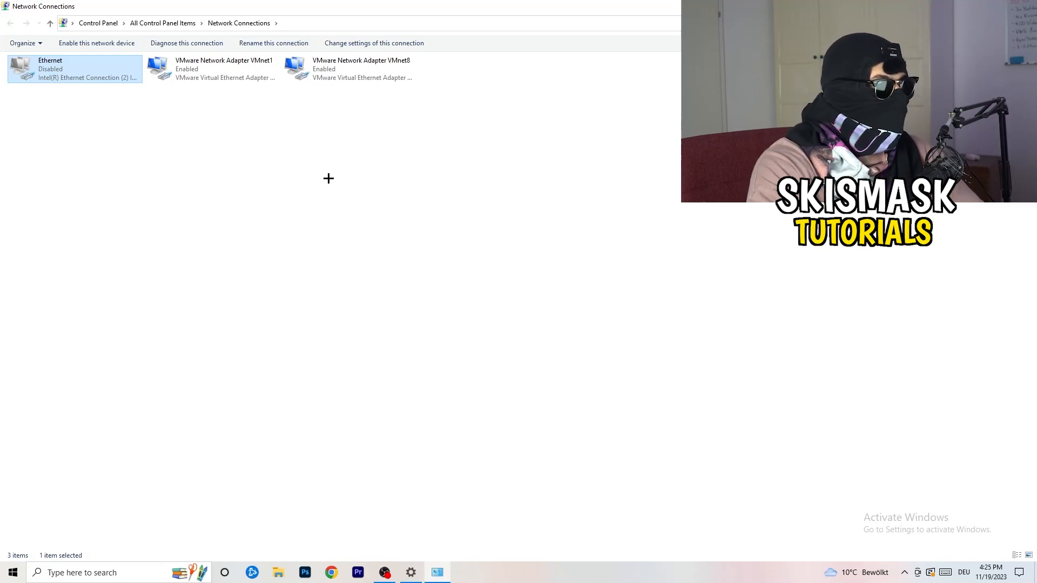
{"action": "right_click", "coordinate": [74, 68]}
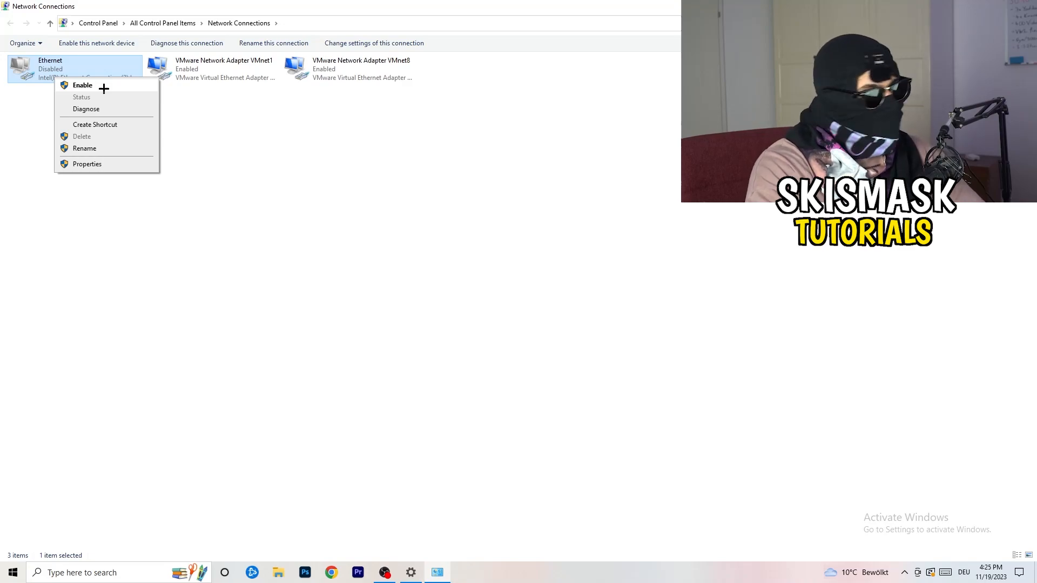
{"action": "left_click", "coordinate": [82, 84]}
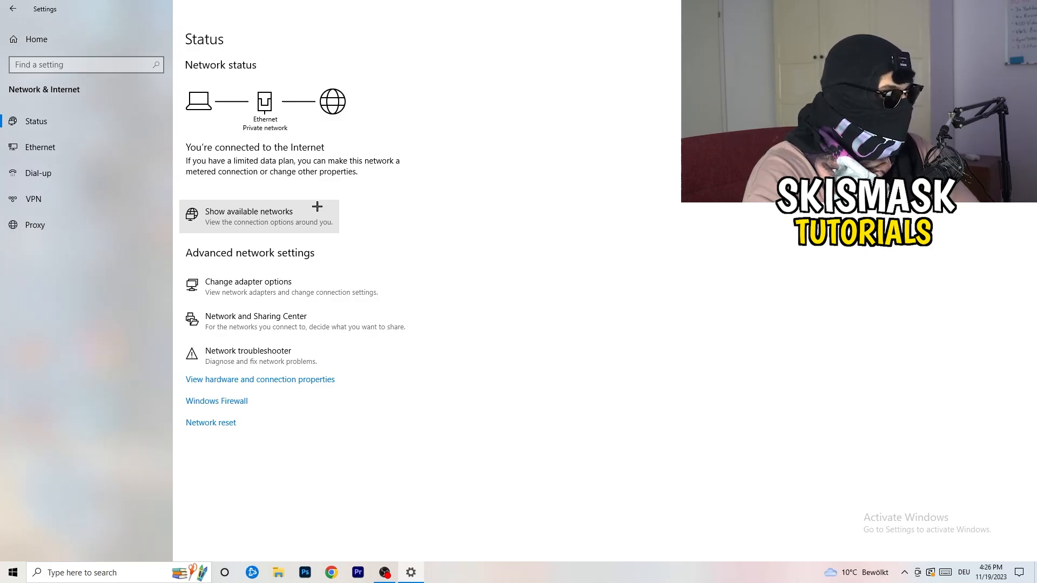
{"action": "mouse_move", "coordinate": [298, 320]}
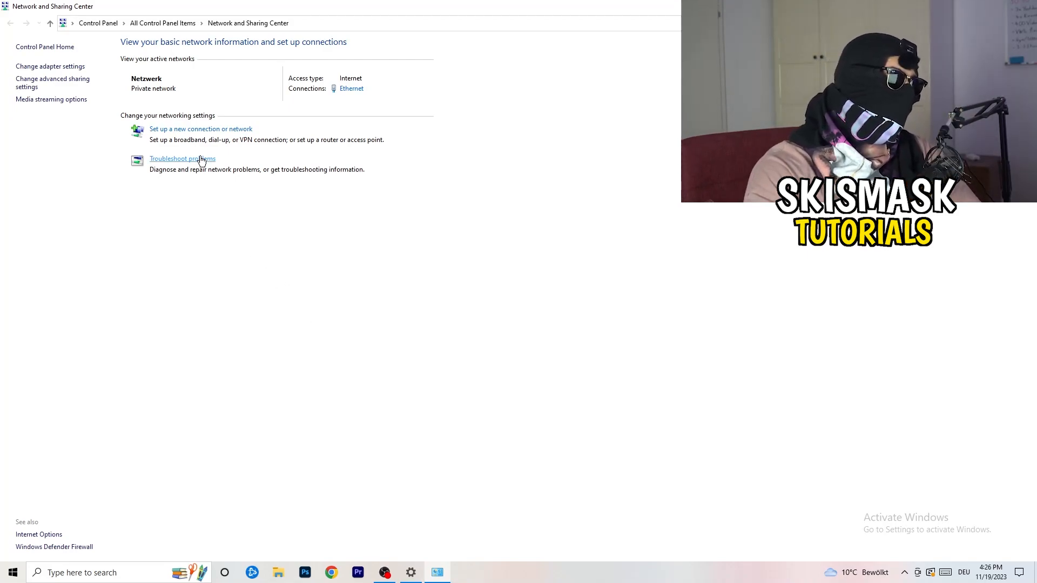
{"action": "mouse_move", "coordinate": [399, 289]}
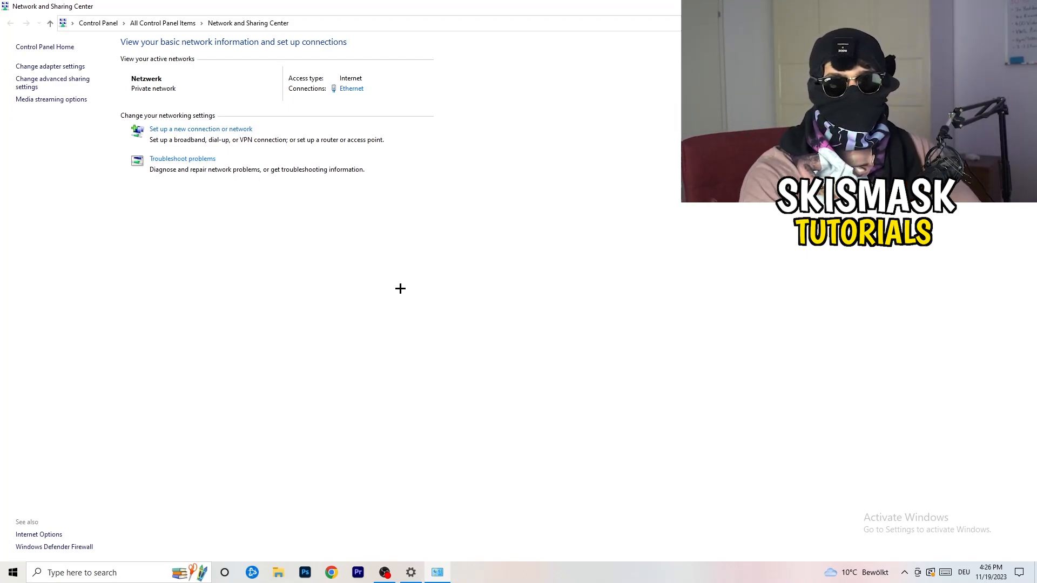
{"action": "mouse_move", "coordinate": [306, 196]}
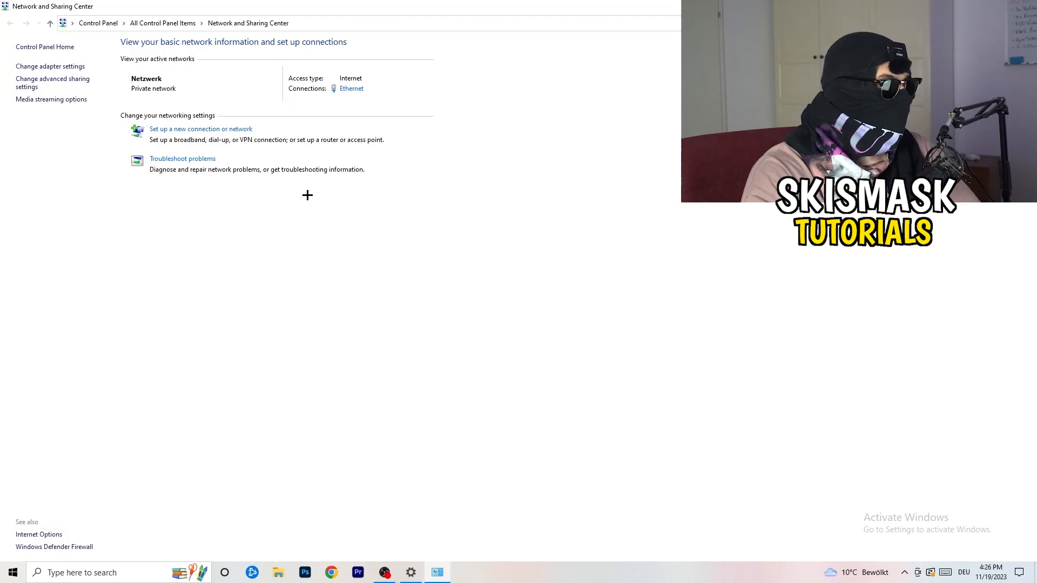
{"action": "mouse_move", "coordinate": [192, 165]}
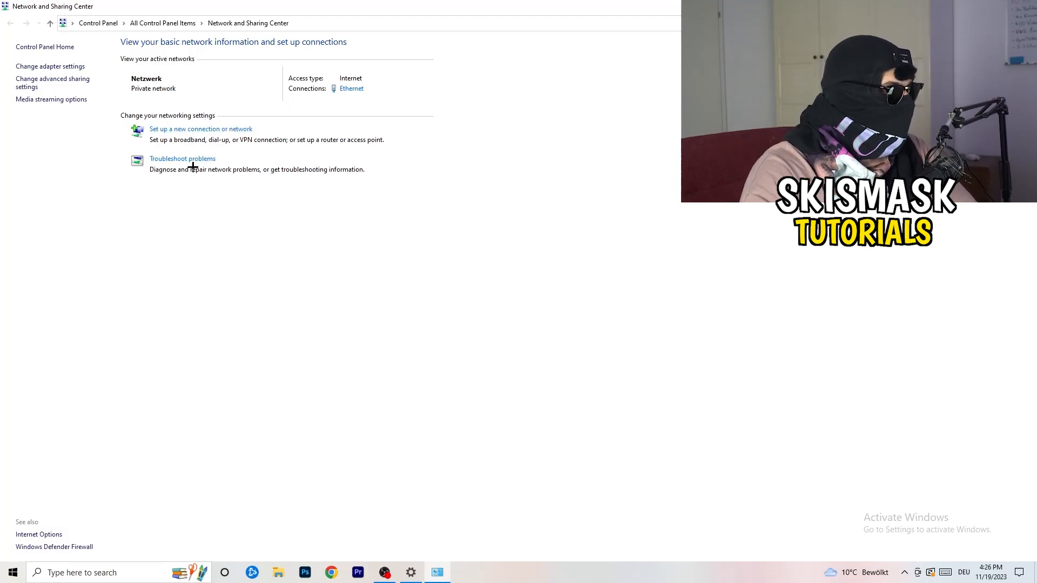
{"action": "mouse_move", "coordinate": [312, 105]}
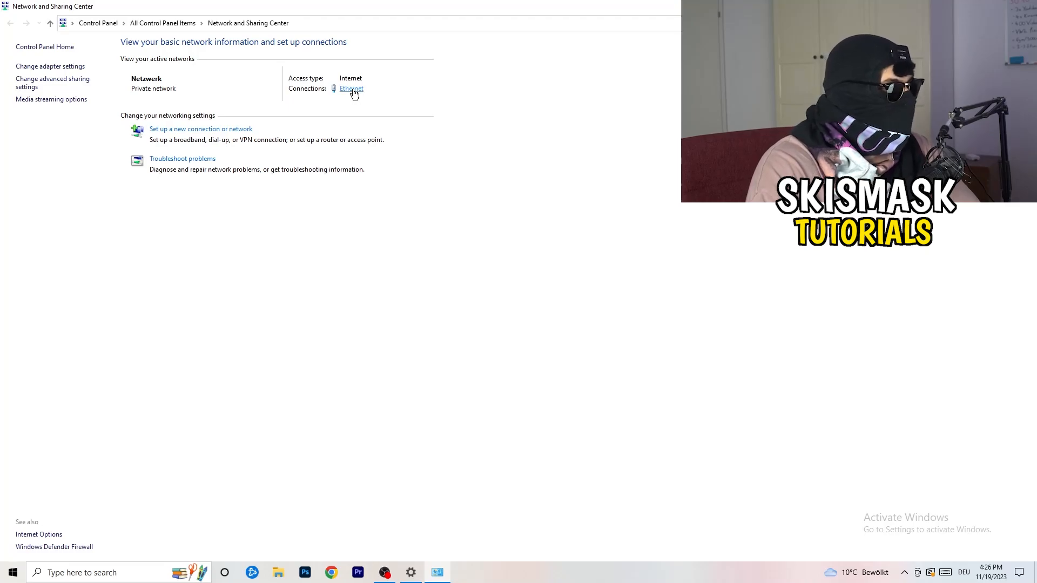
Bring up the TCP/IPv4 properties from the Ethernet connection's status and properties dialogs
{"action": "left_click", "coordinate": [351, 89]}
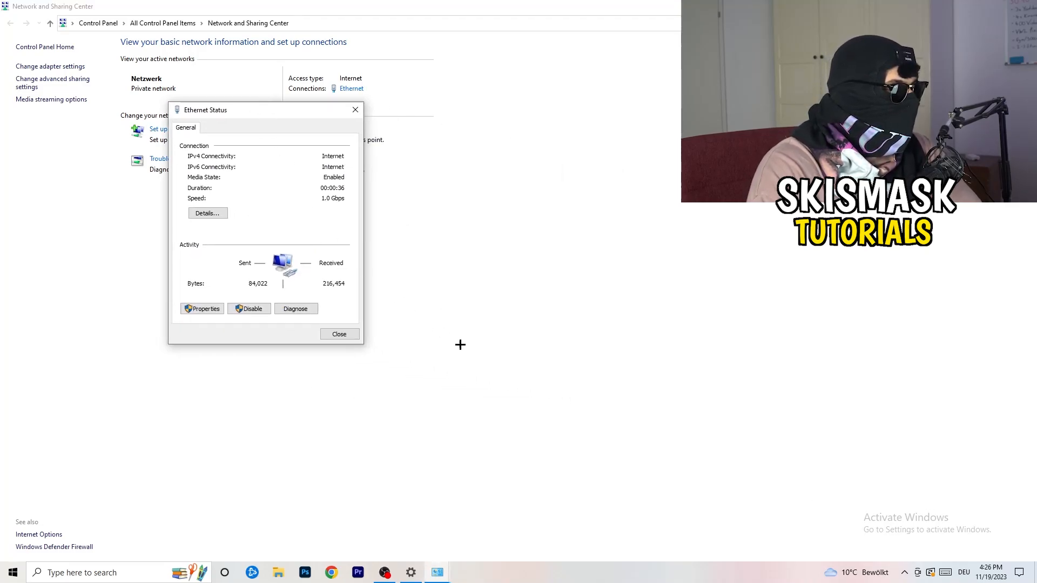
{"action": "mouse_move", "coordinate": [278, 281]}
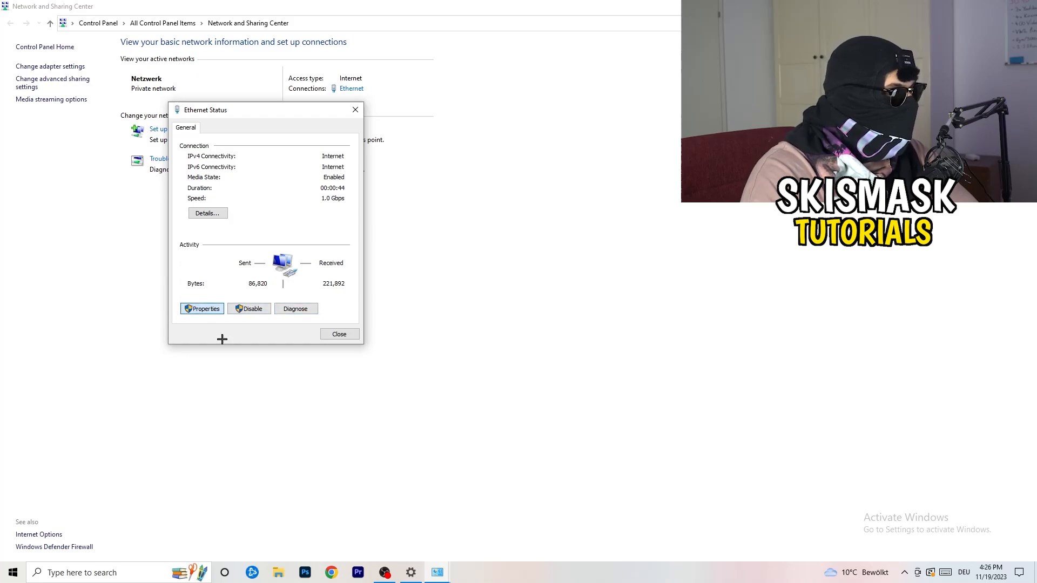
{"action": "left_click", "coordinate": [202, 308]}
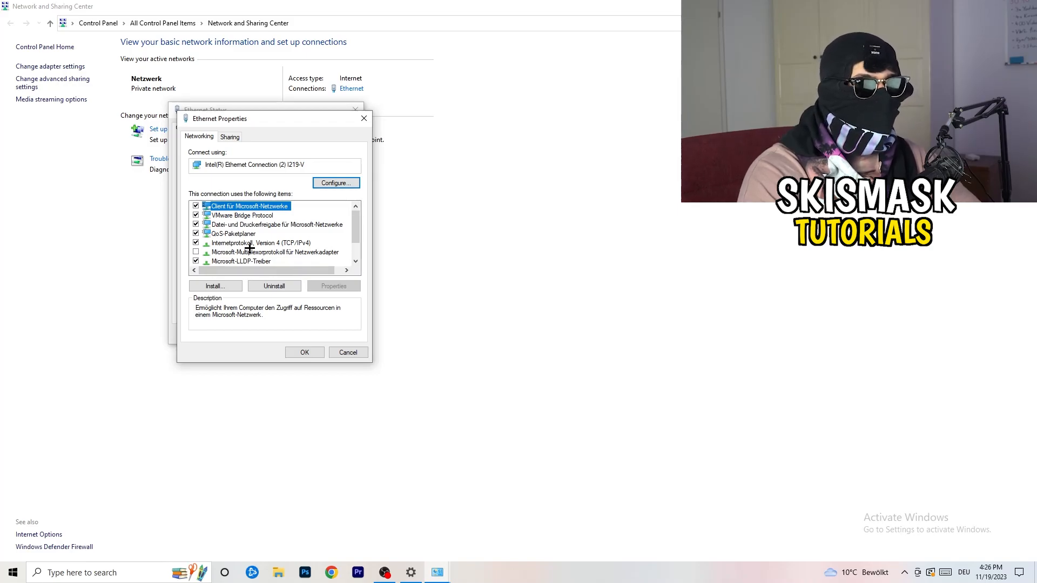
{"action": "scroll", "scroll_direction": "down", "scroll_amount": 3}
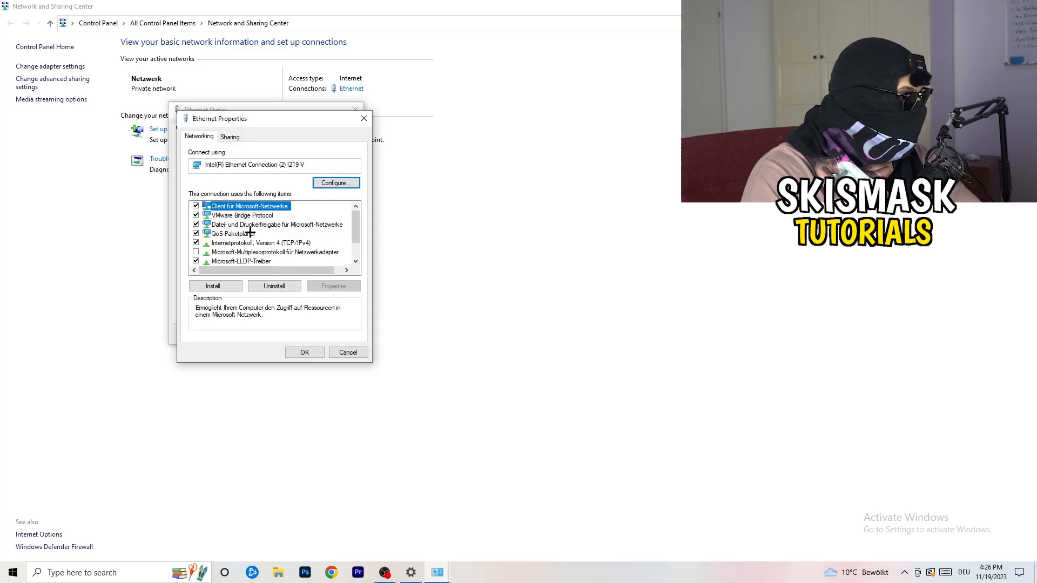
{"action": "left_click", "coordinate": [261, 243]}
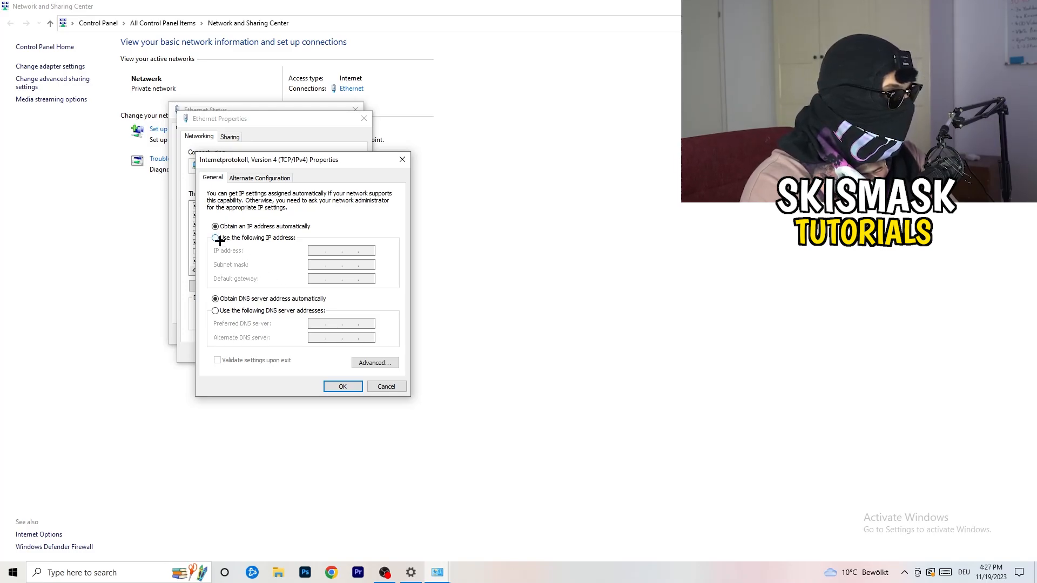
Switch IPv4 to 'Use the following IP address' and 'Use the following DNS server addresses'
{"action": "left_click", "coordinate": [214, 237]}
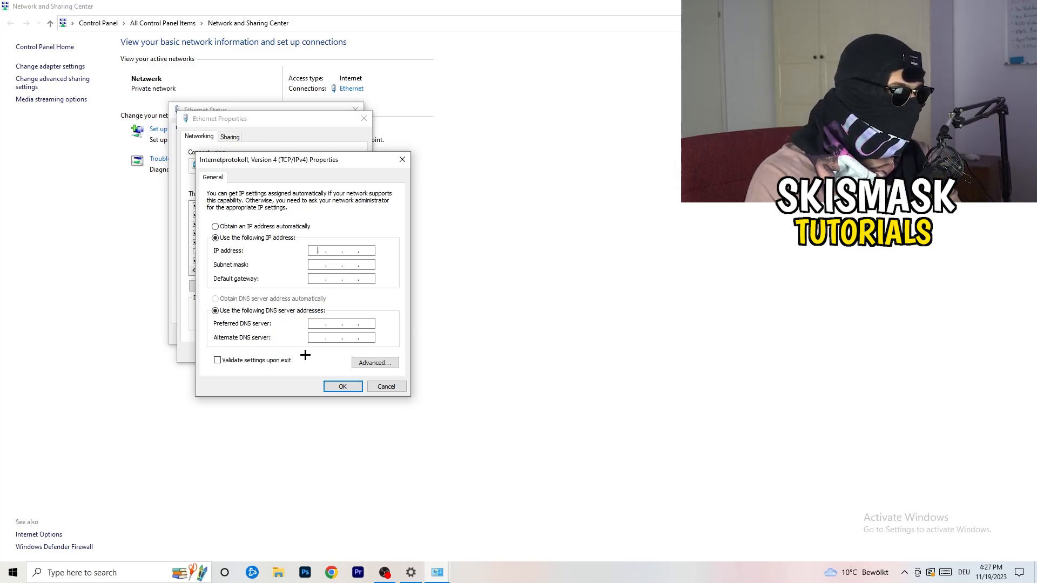
{"action": "mouse_move", "coordinate": [277, 314]}
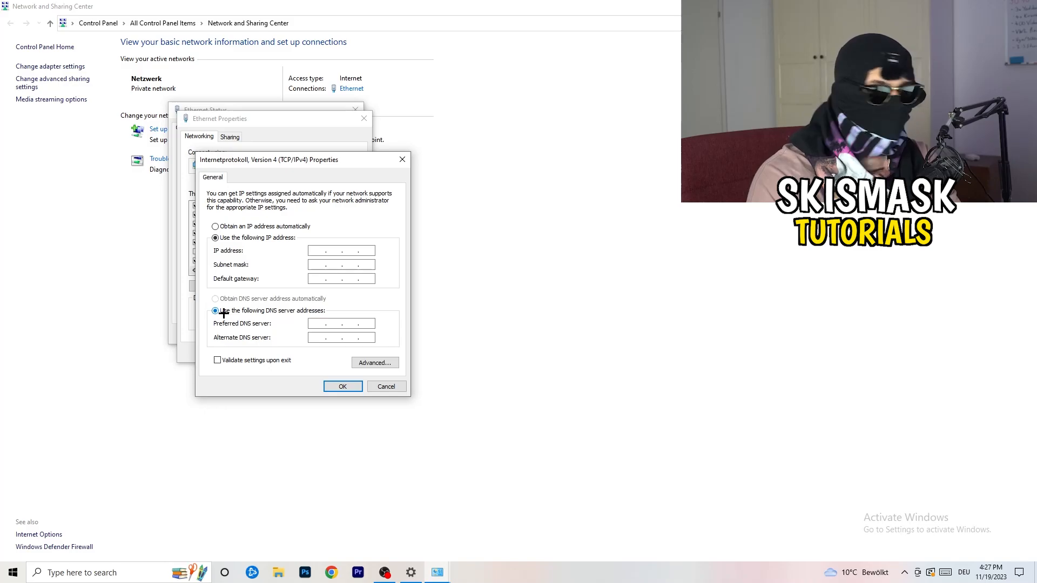
{"action": "left_click", "coordinate": [340, 250]}
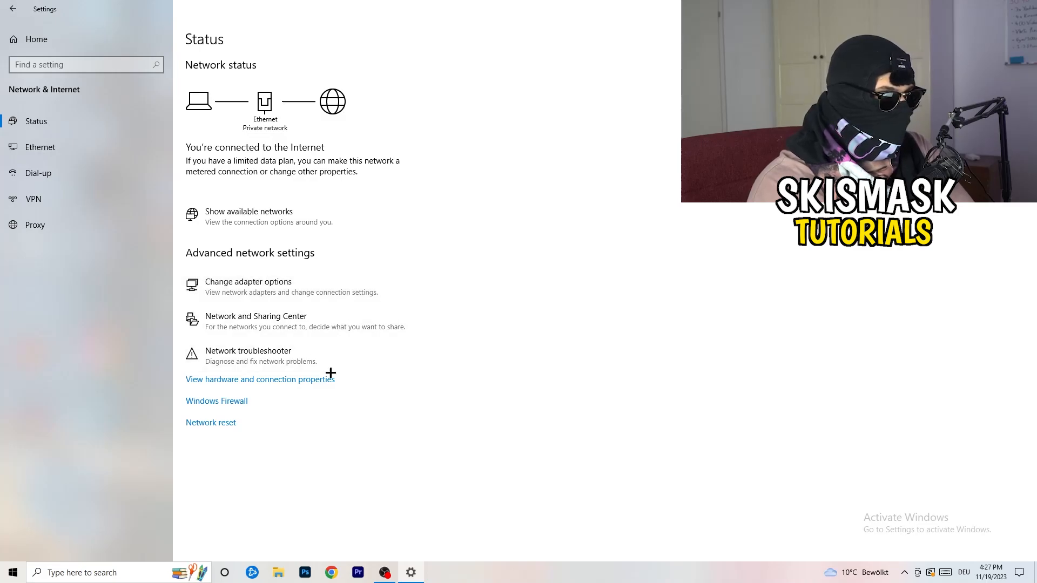
{"action": "mouse_move", "coordinate": [294, 324]}
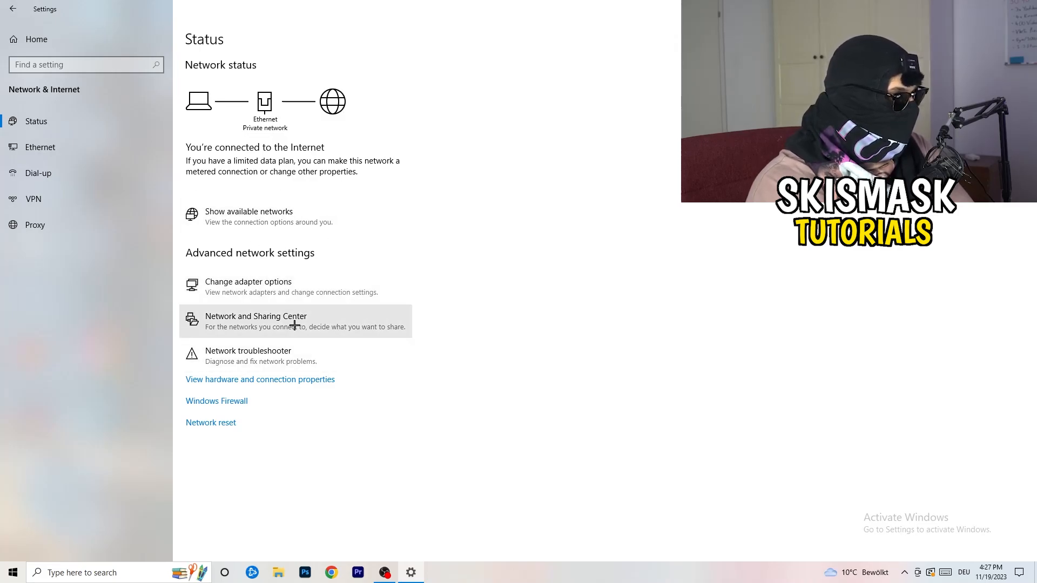
{"action": "mouse_move", "coordinate": [228, 426]}
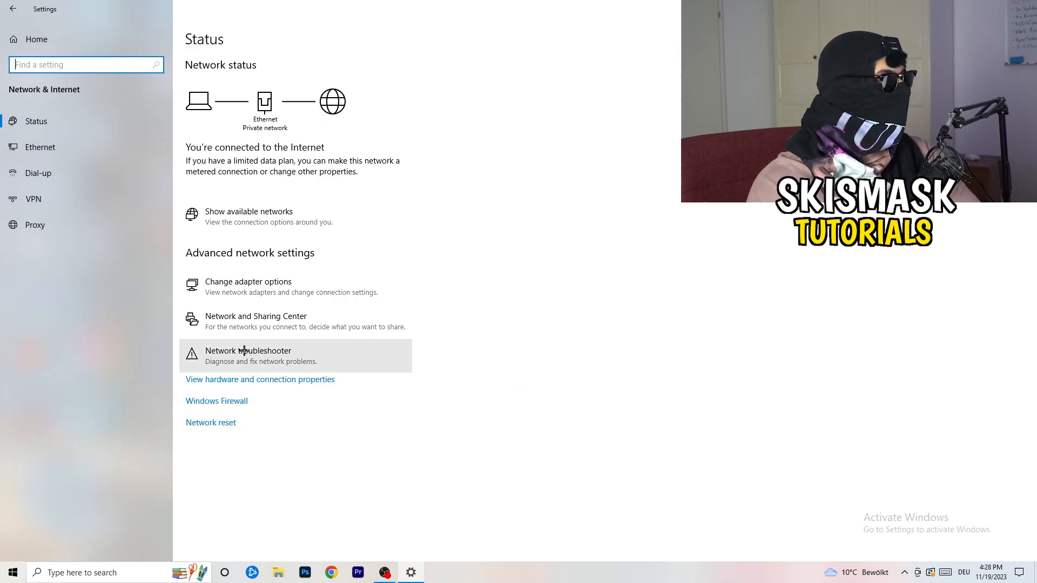
{"action": "mouse_move", "coordinate": [464, 302]}
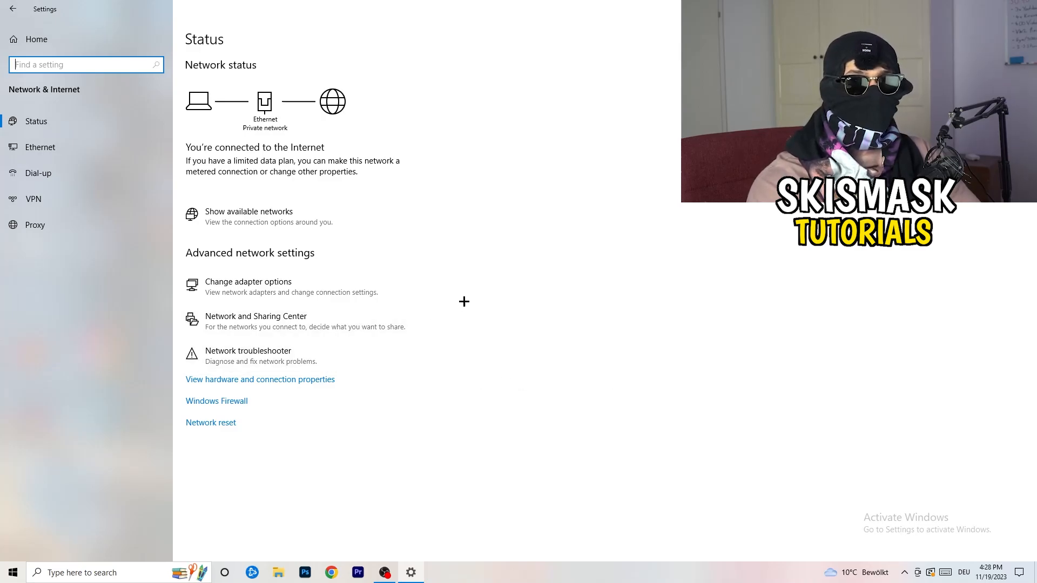
{"action": "mouse_move", "coordinate": [459, 227]}
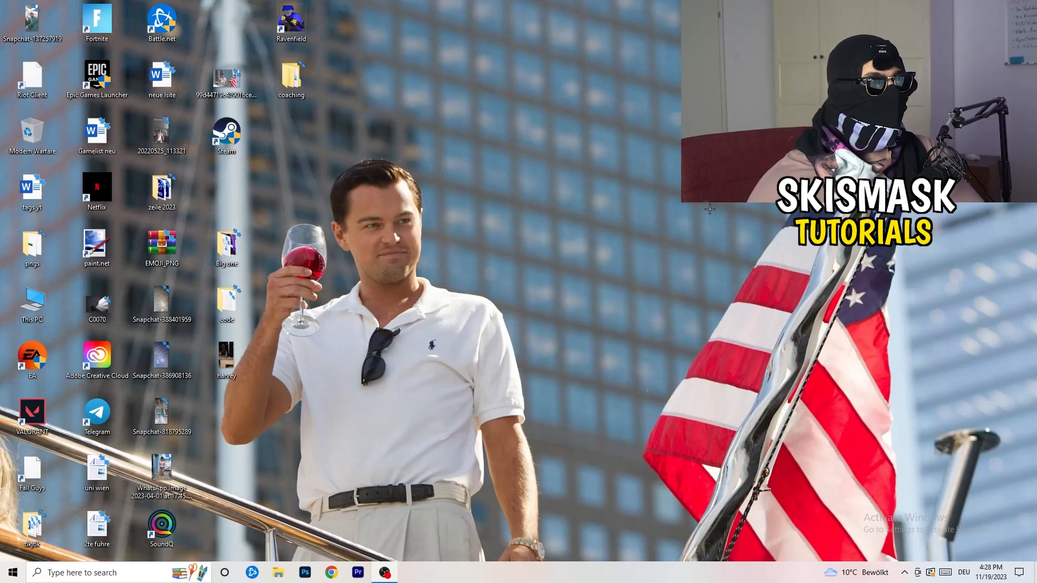
Reopen Settings from Start and go to the Update & Security Windows Update page
{"action": "left_click", "coordinate": [11, 572]}
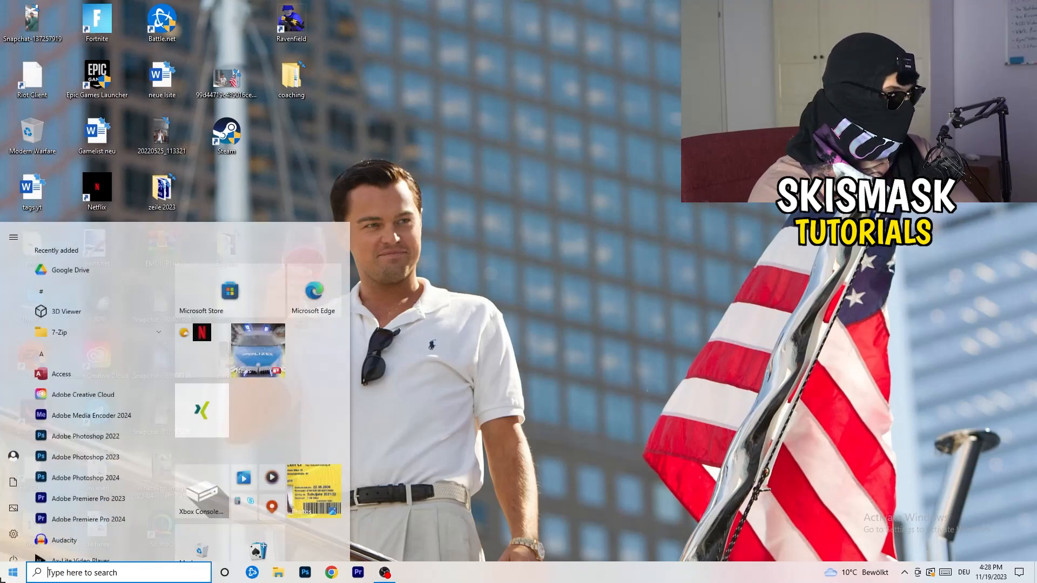
{"action": "left_click", "coordinate": [13, 534]}
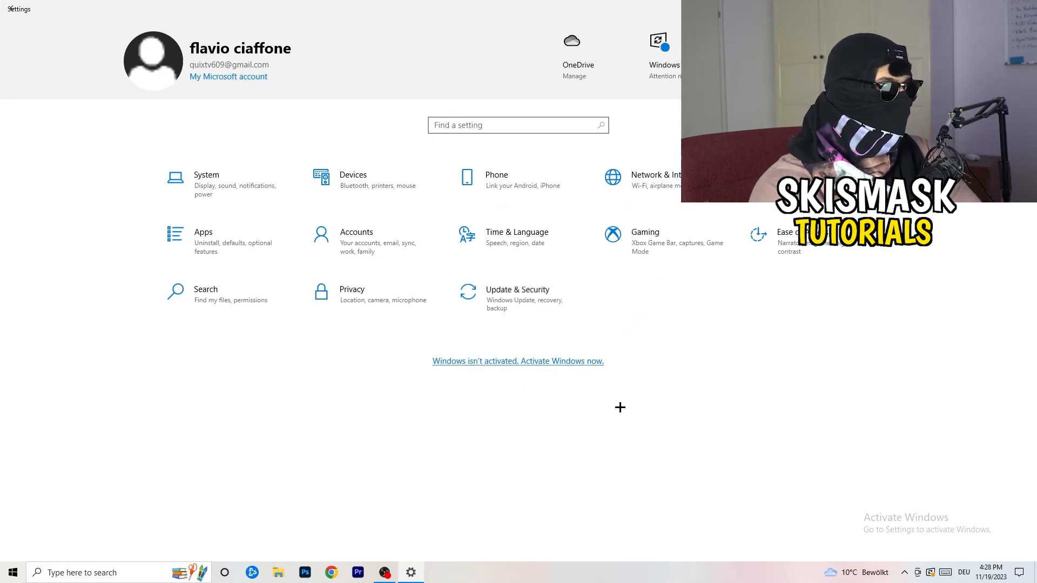
{"action": "left_click", "coordinate": [517, 294]}
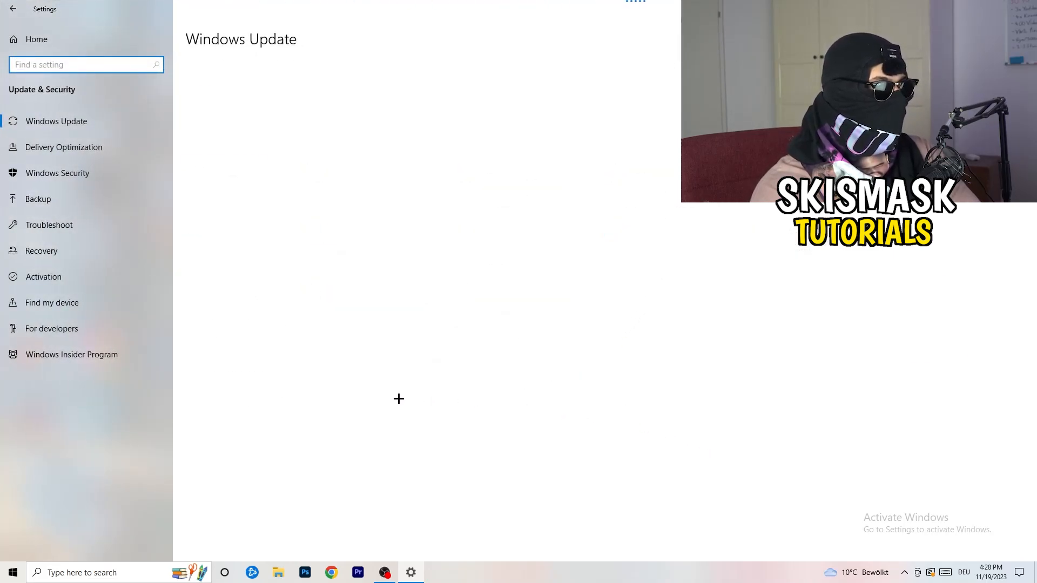